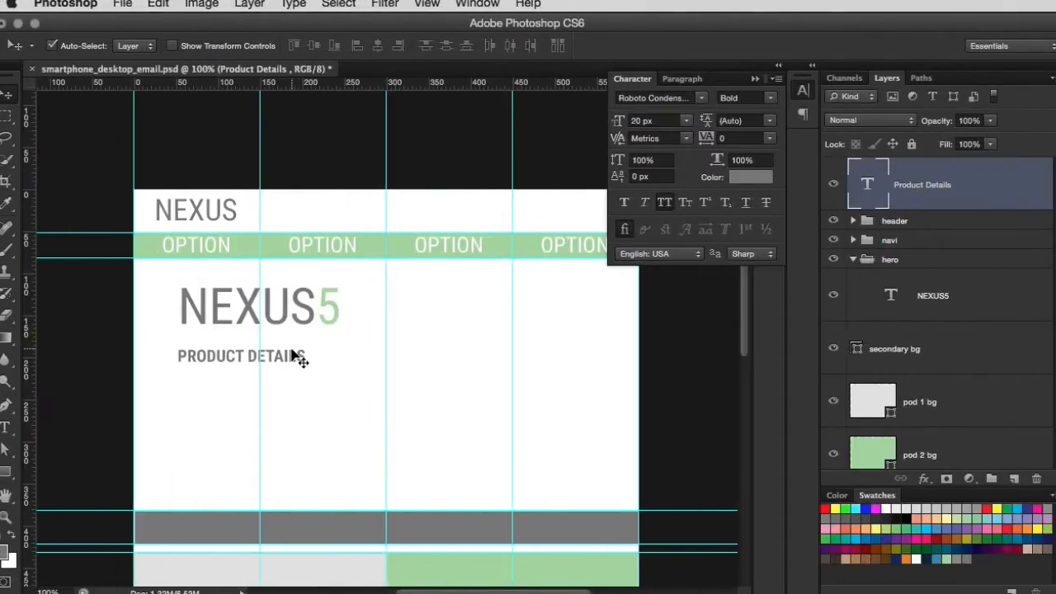
pyautogui.moveTo(198, 366)
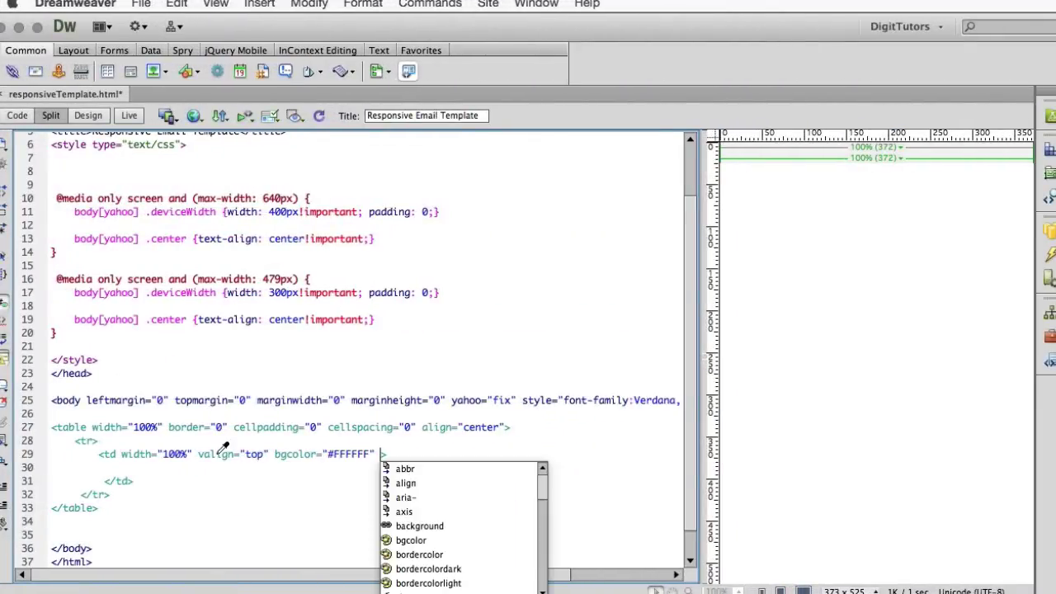
pyautogui.write('style="padd')
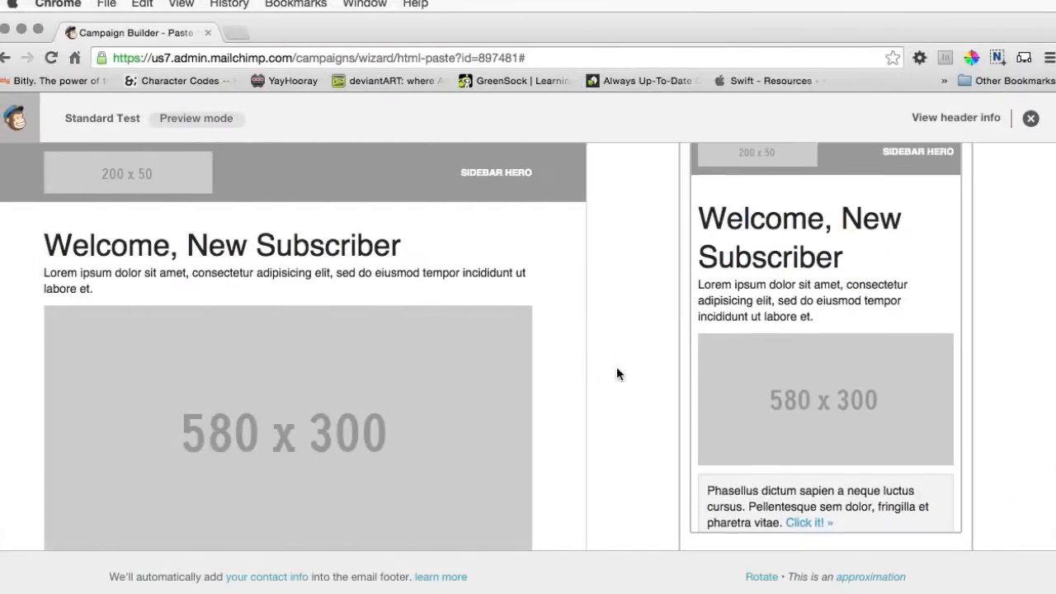
pyautogui.scroll(-3)
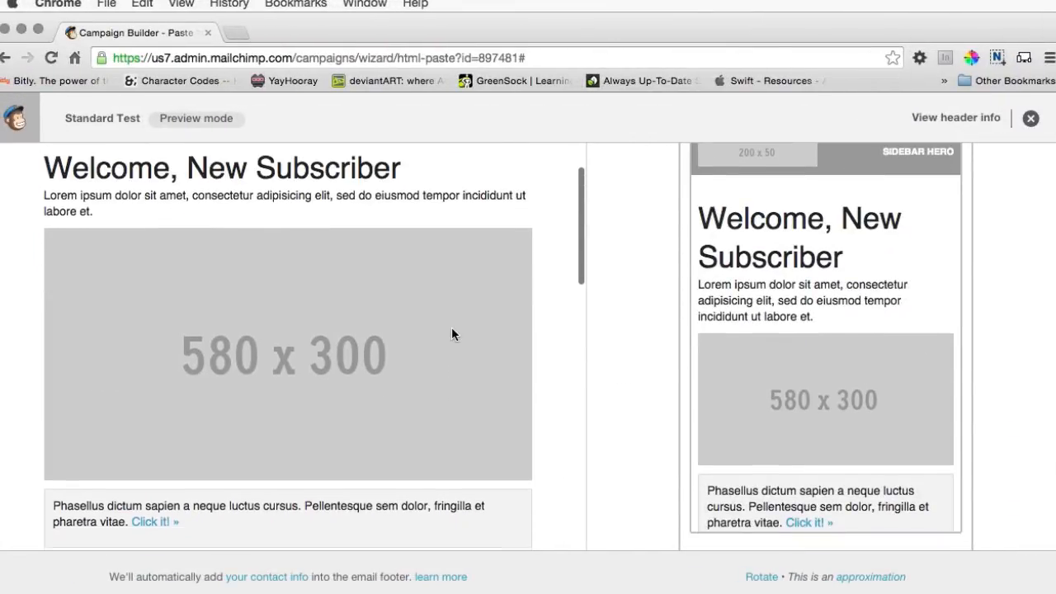
pyautogui.scroll(-3)
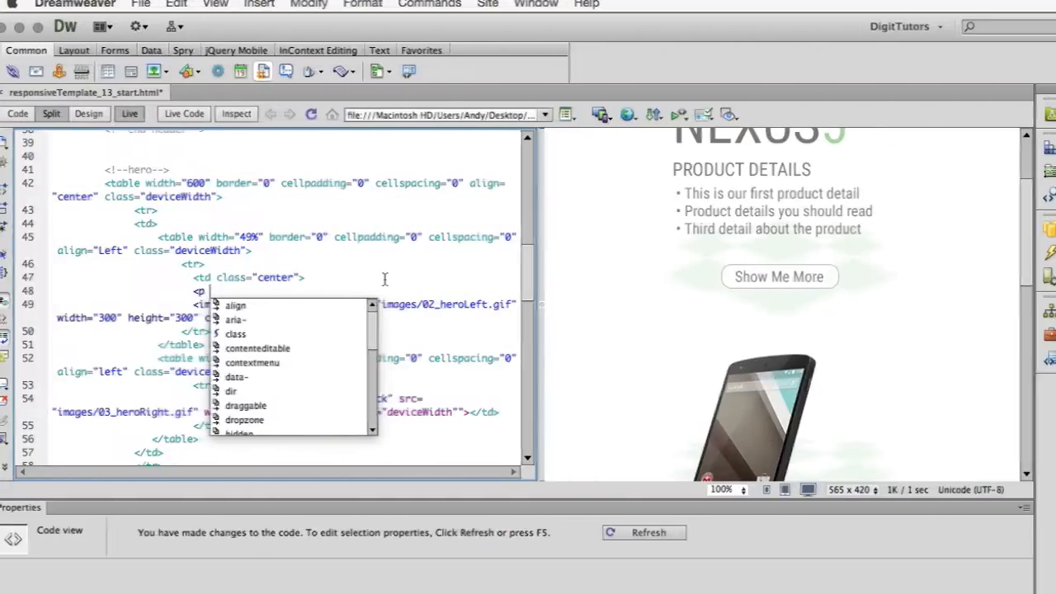
pyautogui.write('style="')
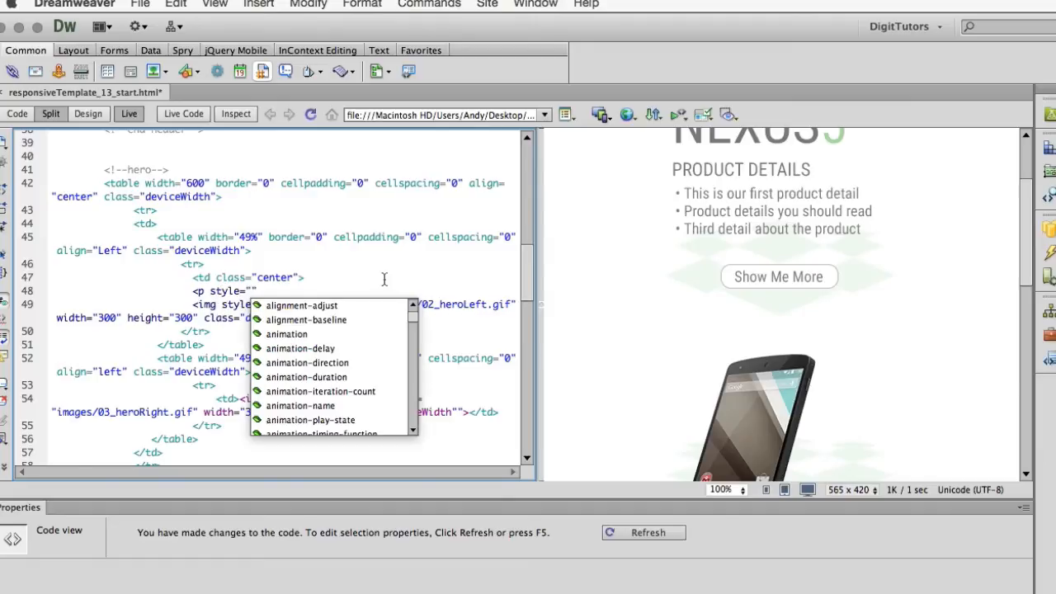